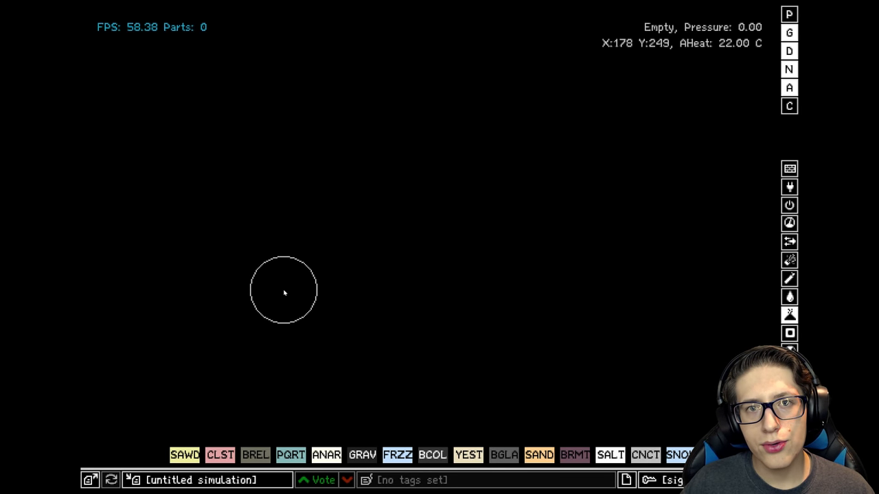
pyautogui.moveTo(280, 247)
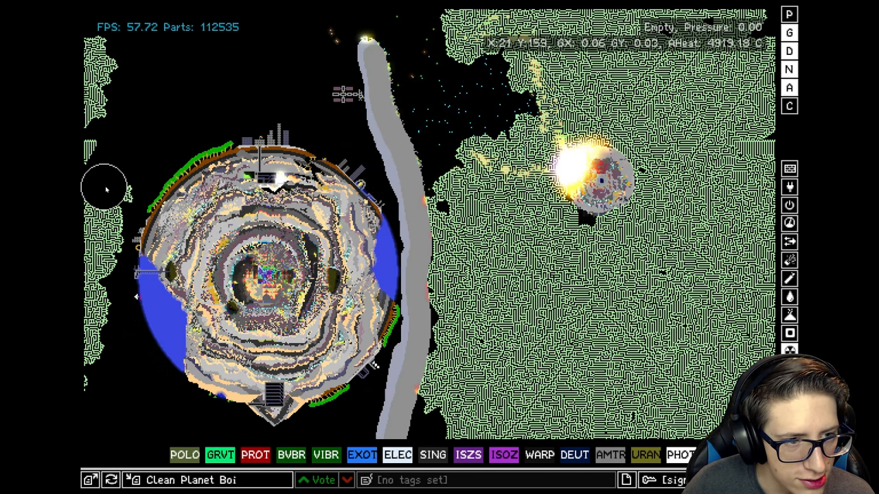
pyautogui.moveTo(102, 250)
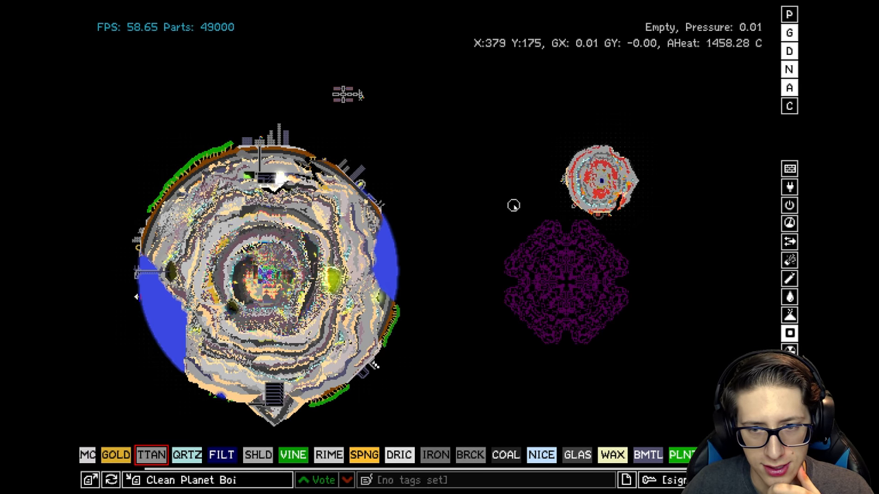
# Erase the green coagulating growth around the planet with a large brush.
pyautogui.moveTo(511, 204); pyautogui.dragTo(484, 282)
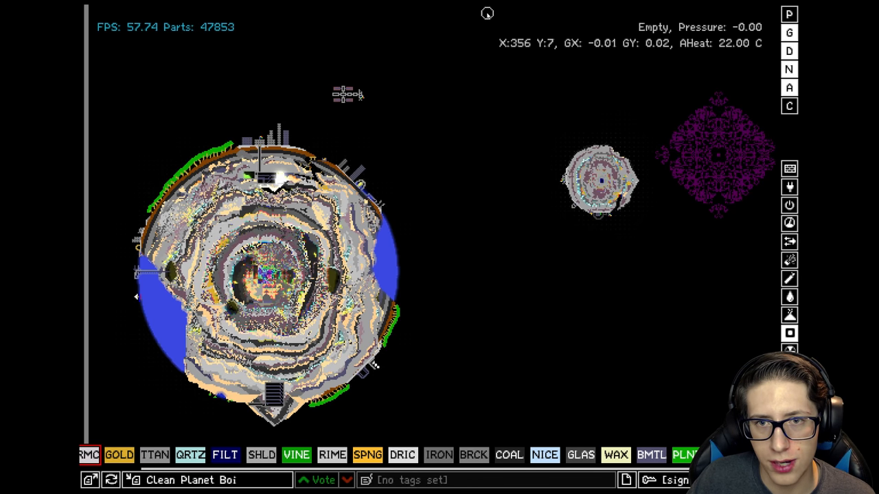
pyautogui.moveTo(467, 11)
pyautogui.write('i')
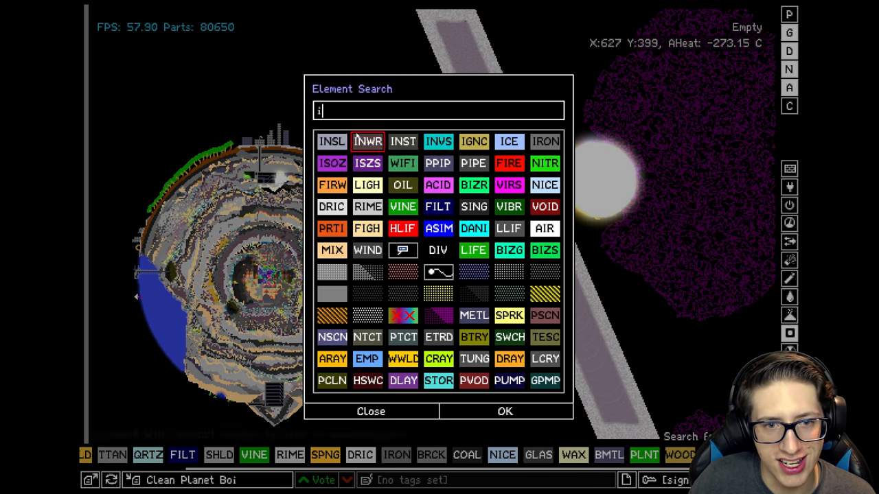
# Close the Element Search dialog and draw a diagonal slab beside the glowing ball.
pyautogui.click(382, 411)
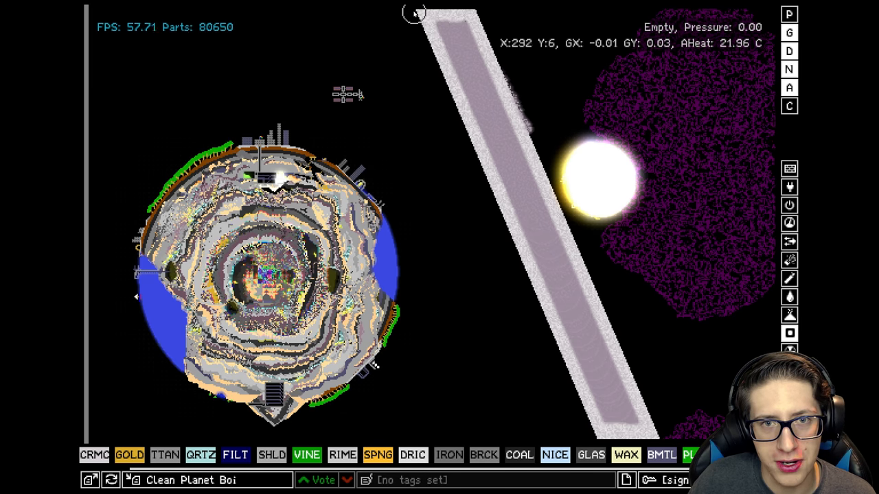
pyautogui.moveTo(419, 14); pyautogui.dragTo(547, 401)
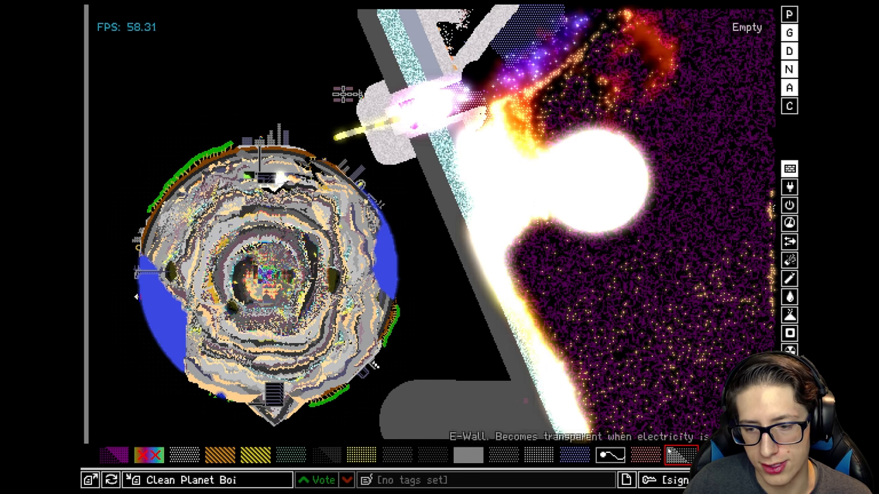
pyautogui.click(573, 454)
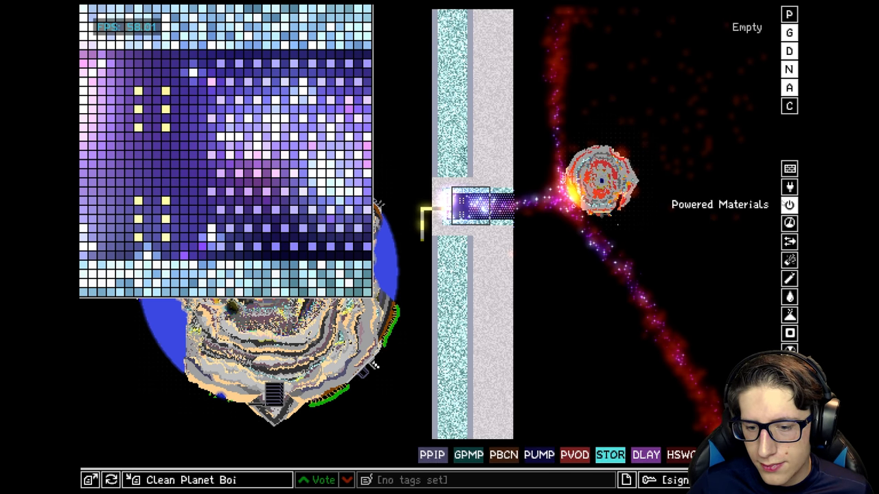
# Browse the Gases and Special element categories while the orange ball heats into a sun.
pyautogui.click(788, 259)
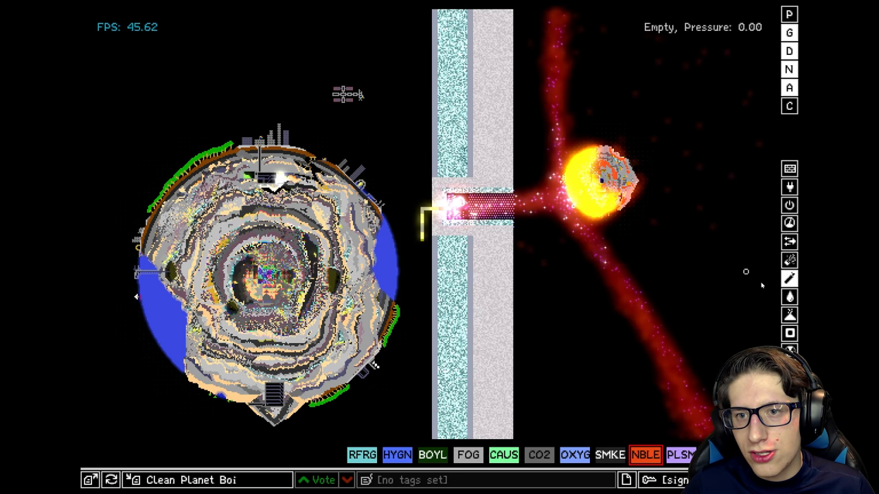
pyautogui.click(790, 259)
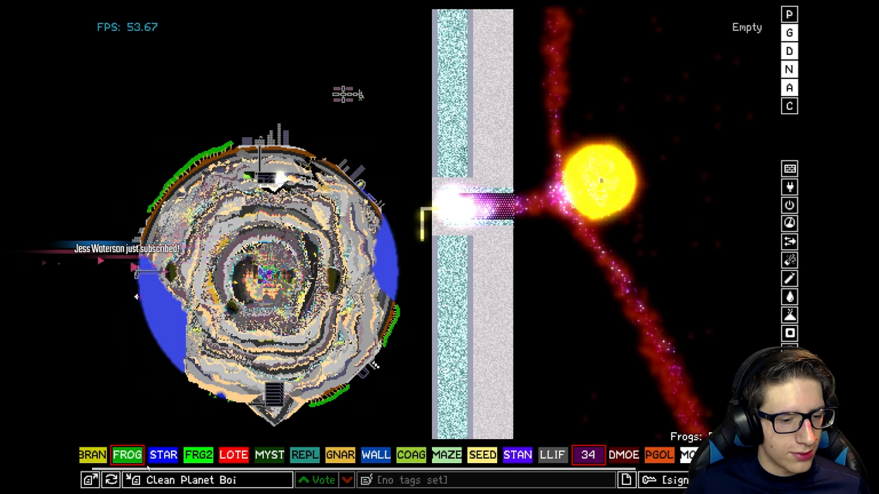
# Save over the existing 'Clean Planet Boi' file and confirm the overwrite.
pyautogui.click(494, 351)
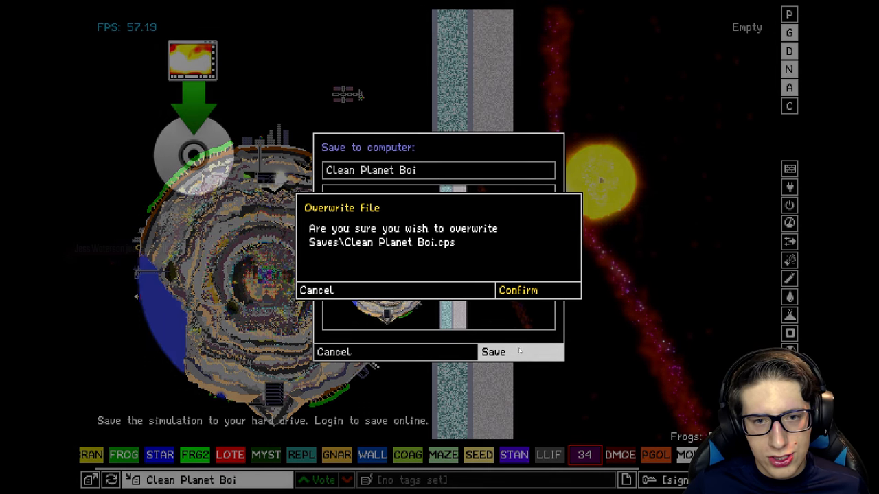
pyautogui.click(517, 291)
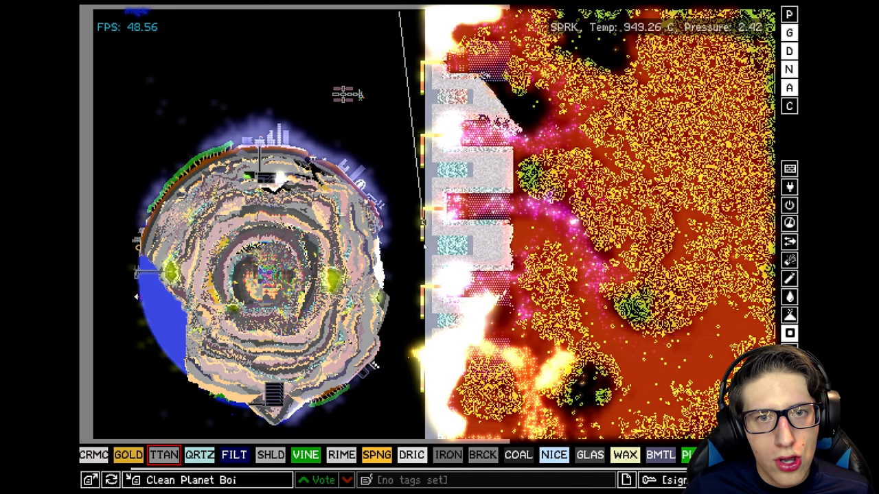
pyautogui.click(409, 456)
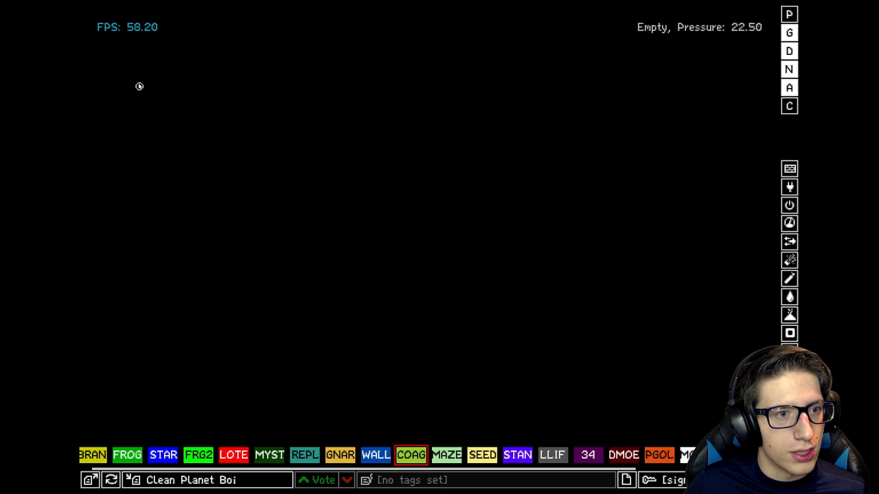
# Freehand-write the Discord invite link in large green letters across the canvas.
pyautogui.moveTo(144, 75); pyautogui.dragTo(149, 134)
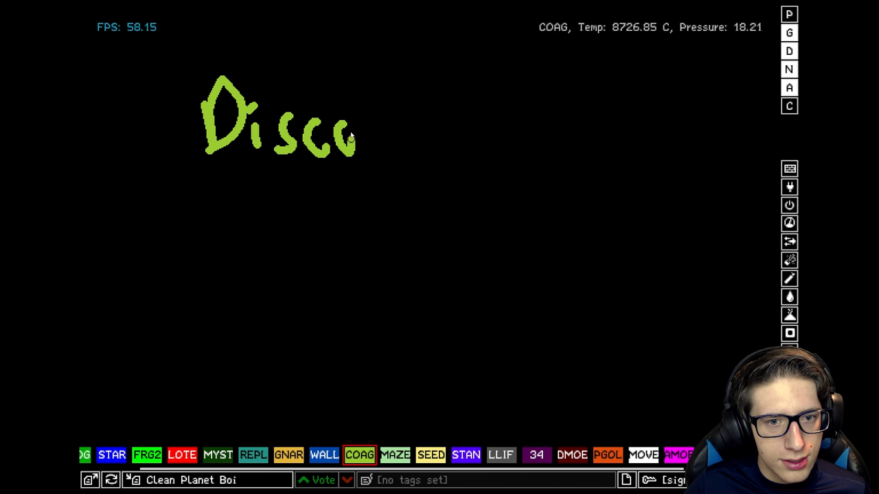
pyautogui.moveTo(350, 137); pyautogui.dragTo(426, 124)
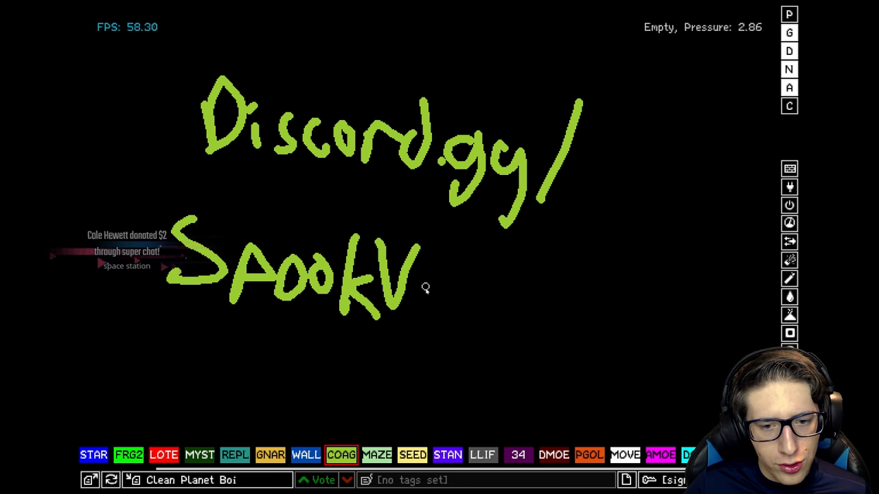
pyautogui.moveTo(419, 275); pyautogui.dragTo(456, 345)
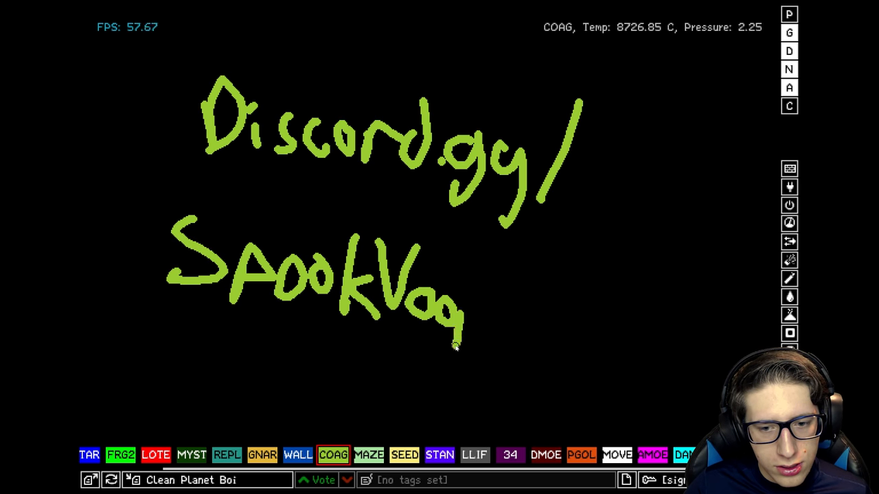